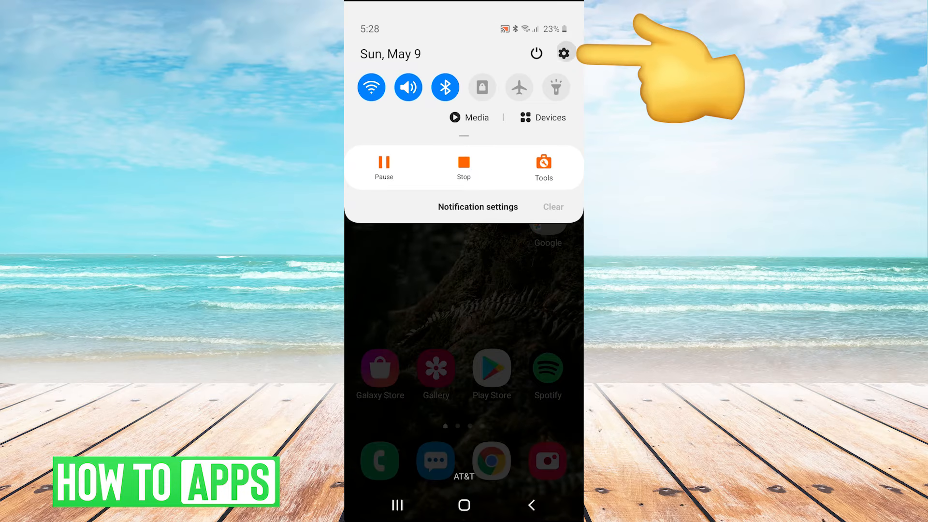
Open Settings from the notification shade and scroll down to the Apps entry
click(567, 52)
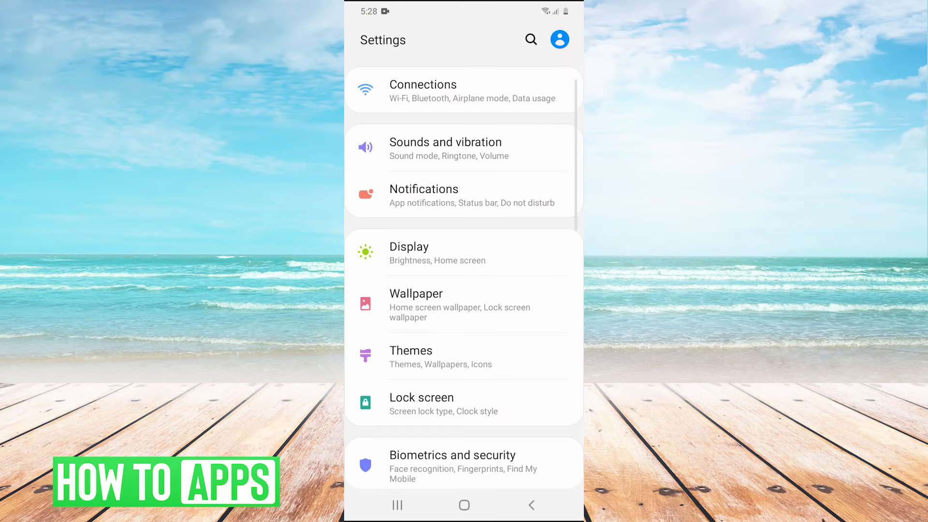
scroll(down, 3)
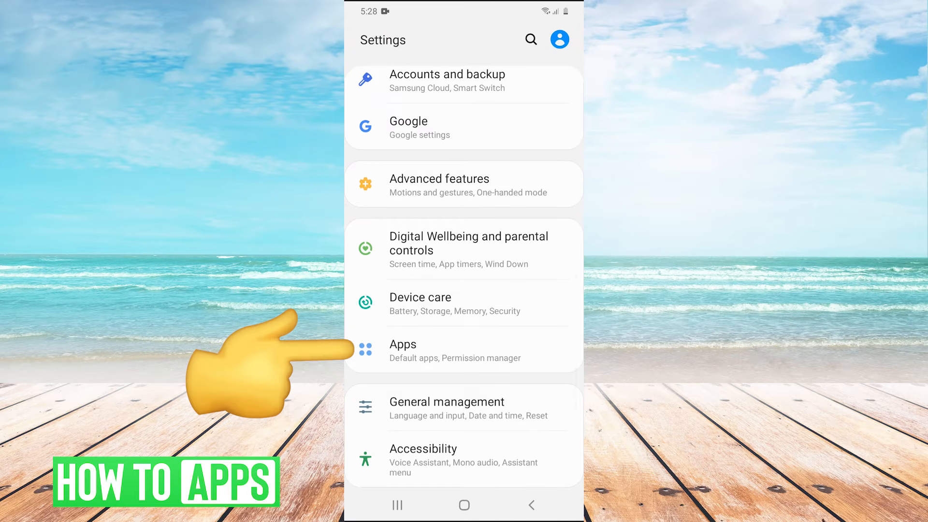
Open Messenger's App info page from the full list of installed apps
click(403, 344)
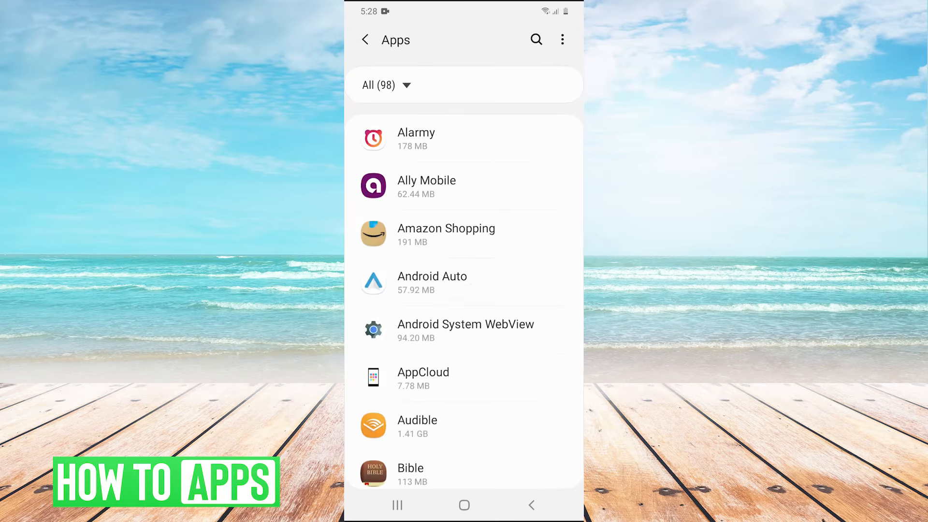
scroll(down, 3)
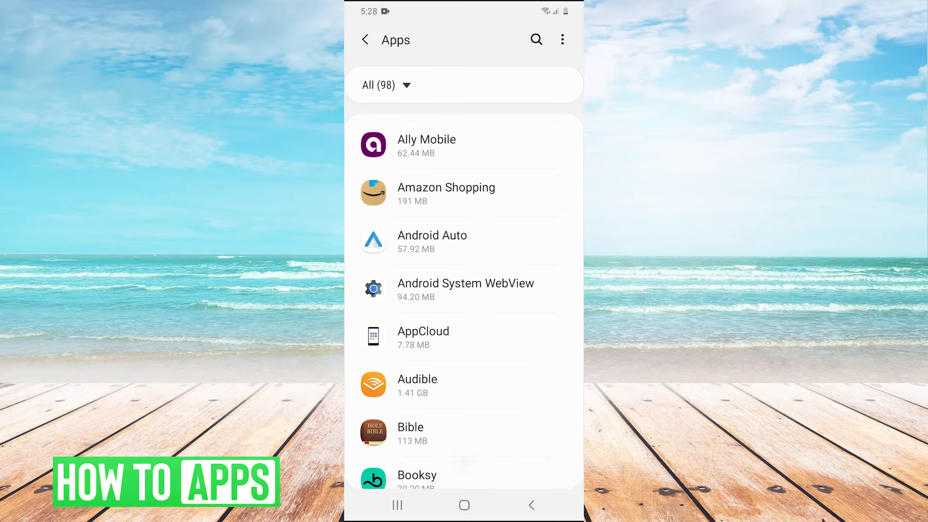
scroll(down, 3)
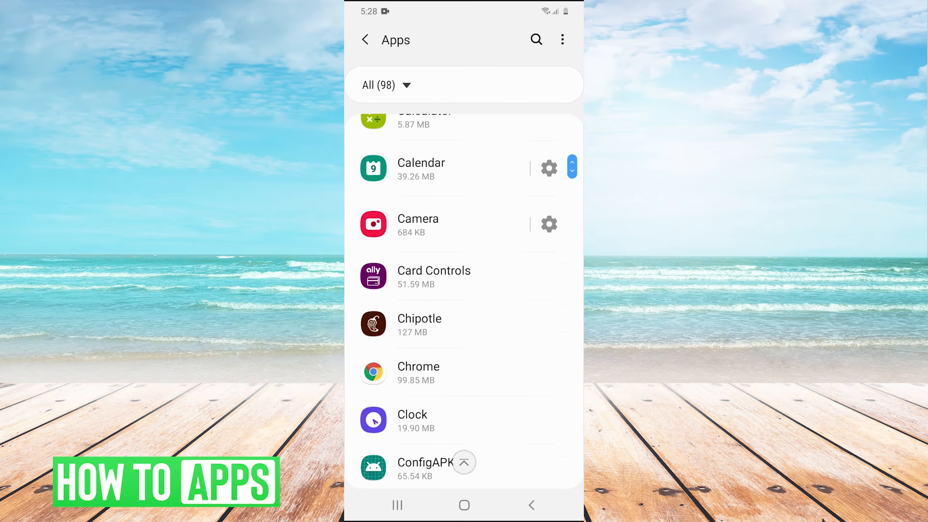
scroll(down, 3)
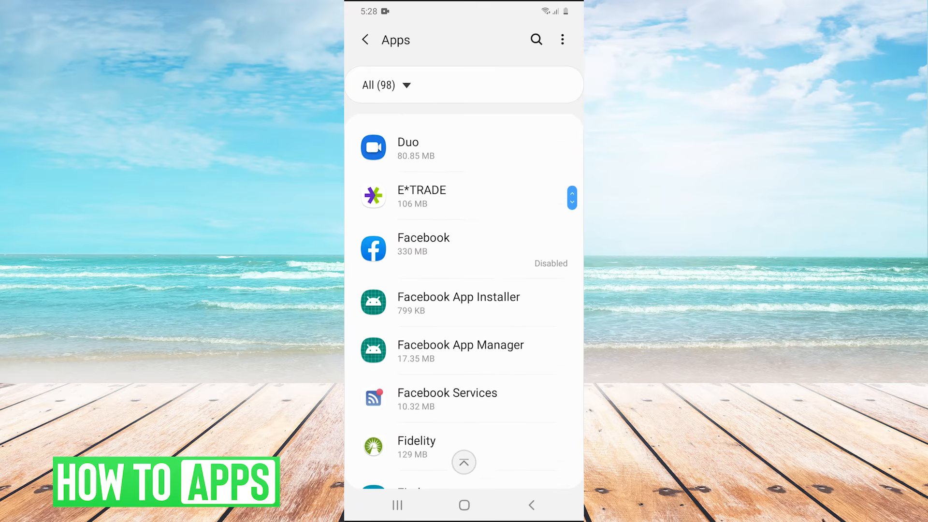
scroll(down, 3)
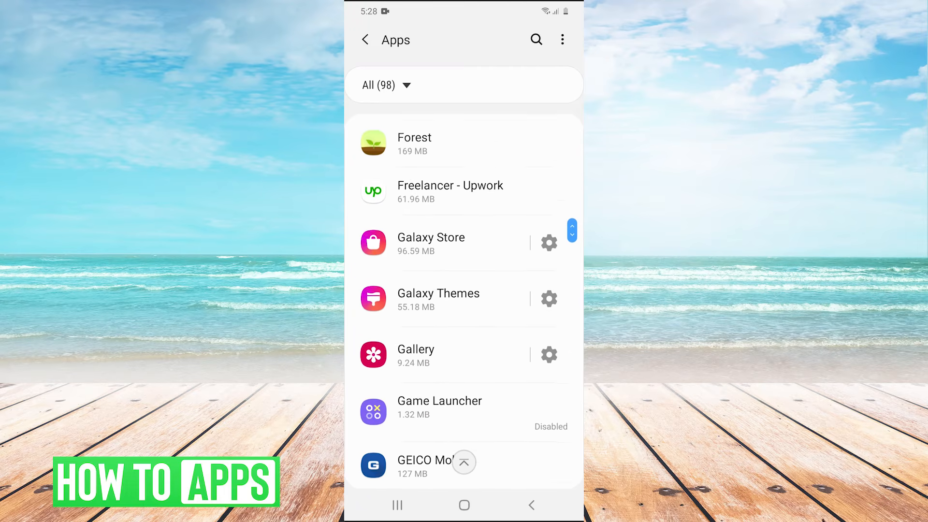
scroll(down, 3)
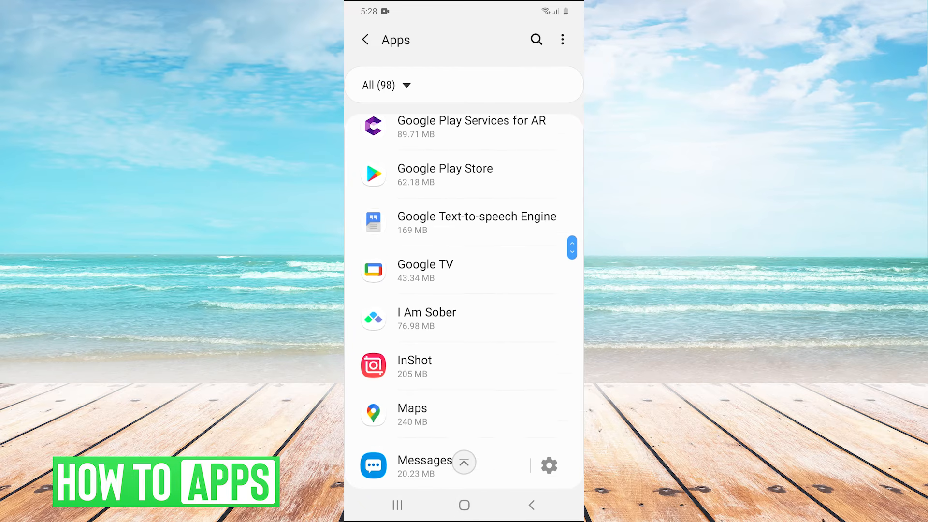
scroll(down, 3)
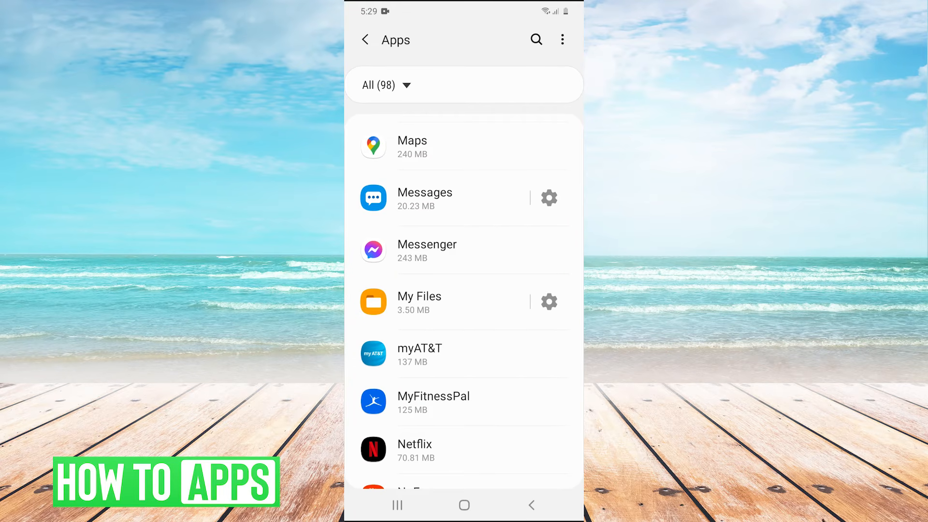
click(427, 250)
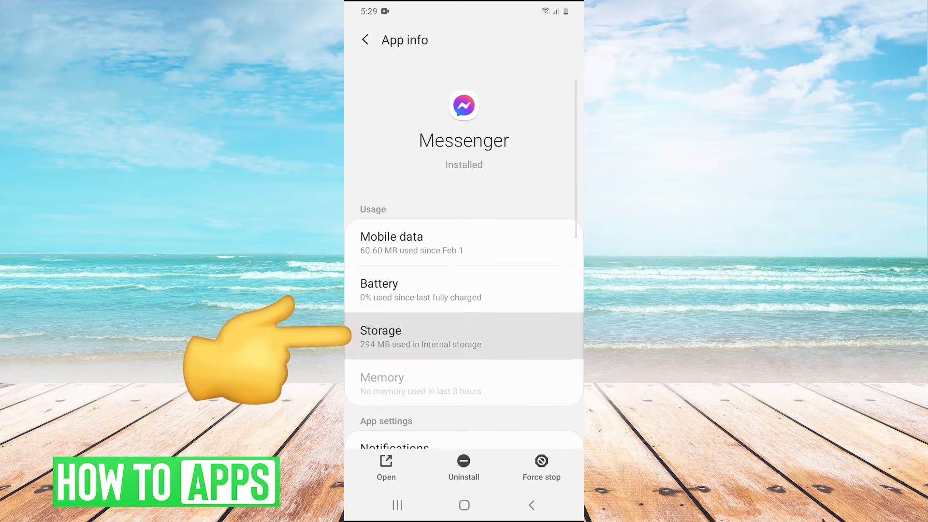
Clear Messenger's cache and all its data from Storage, confirming deletion, then return to App info
click(464, 336)
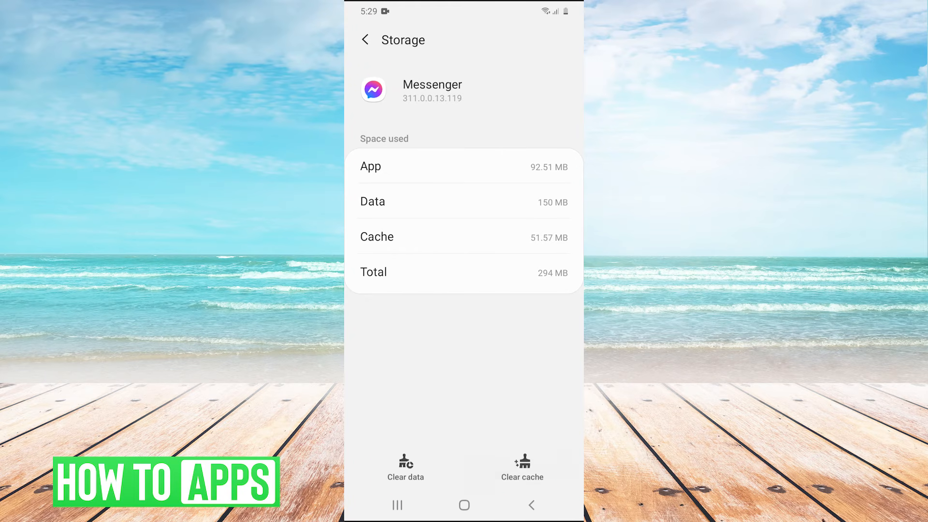
click(522, 464)
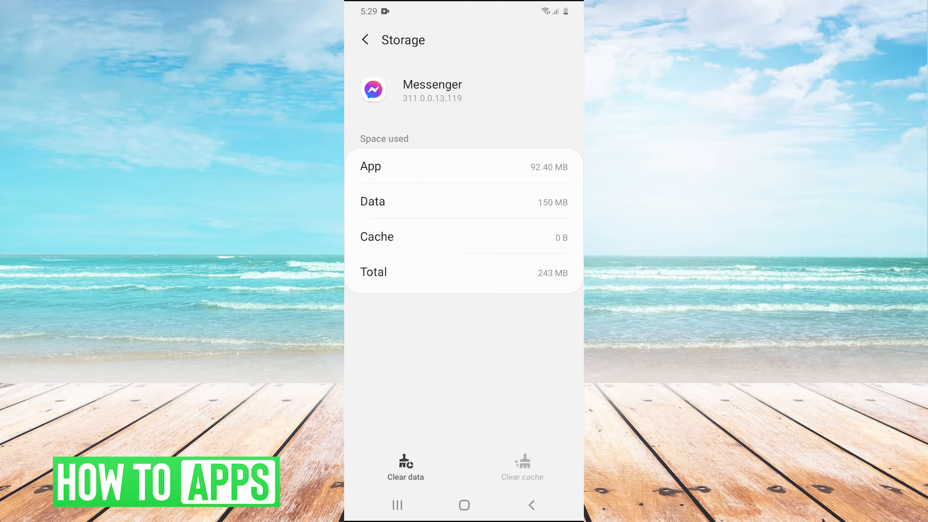
click(406, 466)
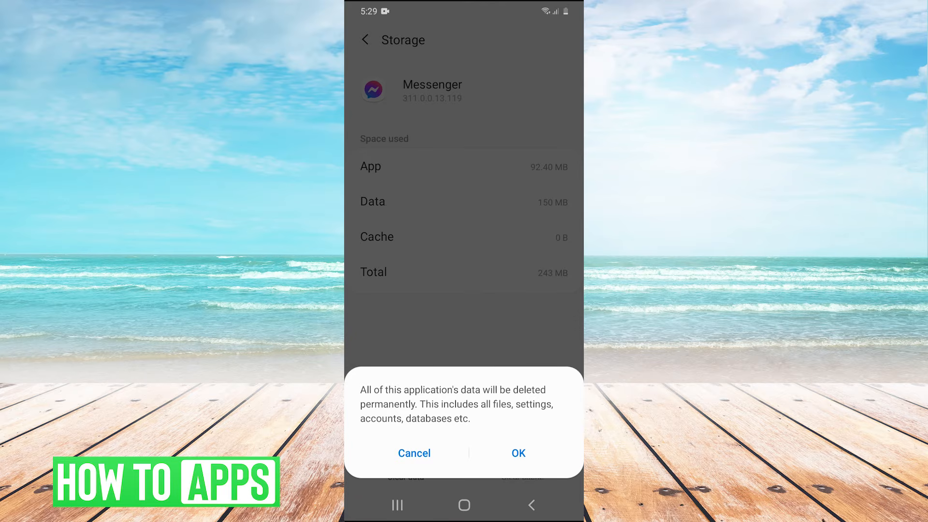
click(518, 452)
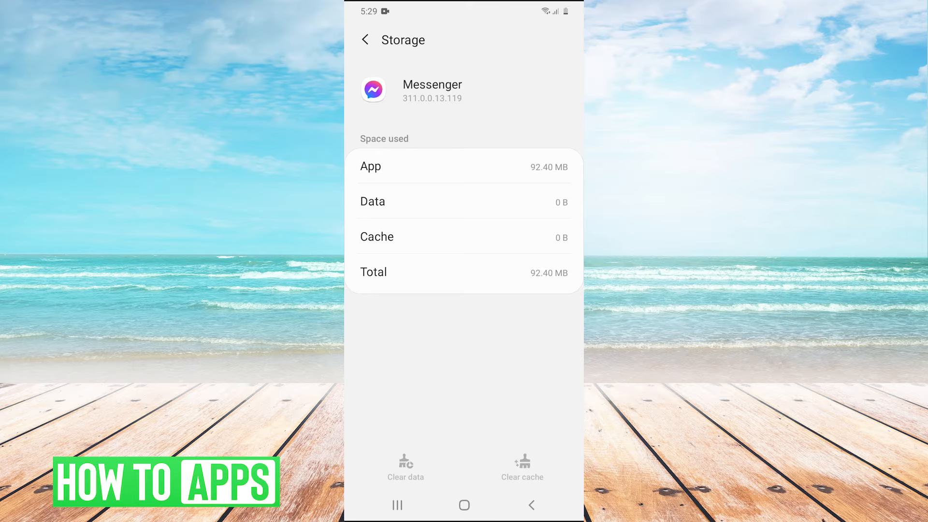
click(365, 40)
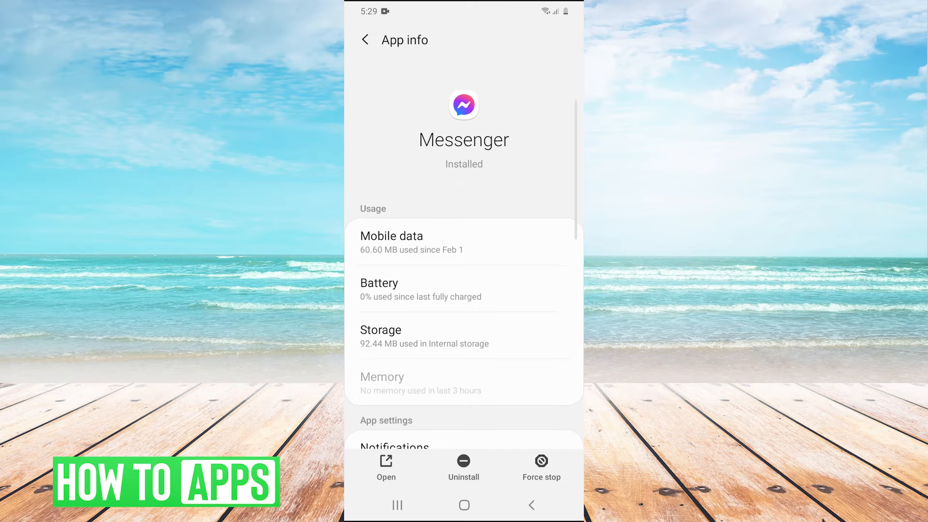
In Messenger's Permissions, set Camera access to Allow
scroll(down, 3)
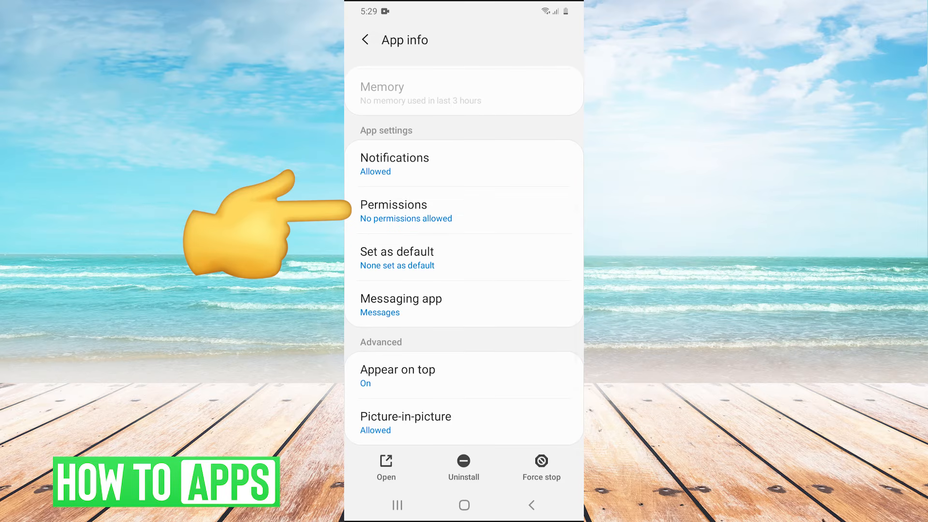
click(392, 204)
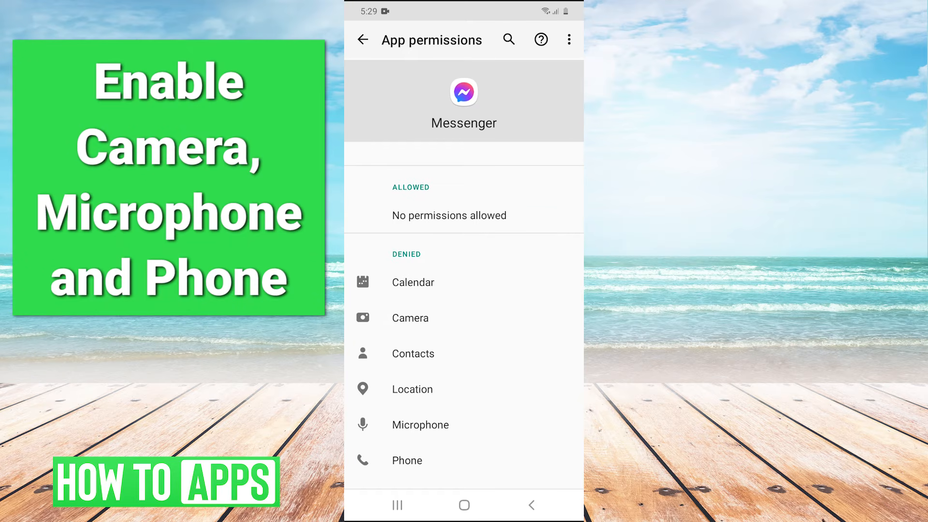
scroll(down, 3)
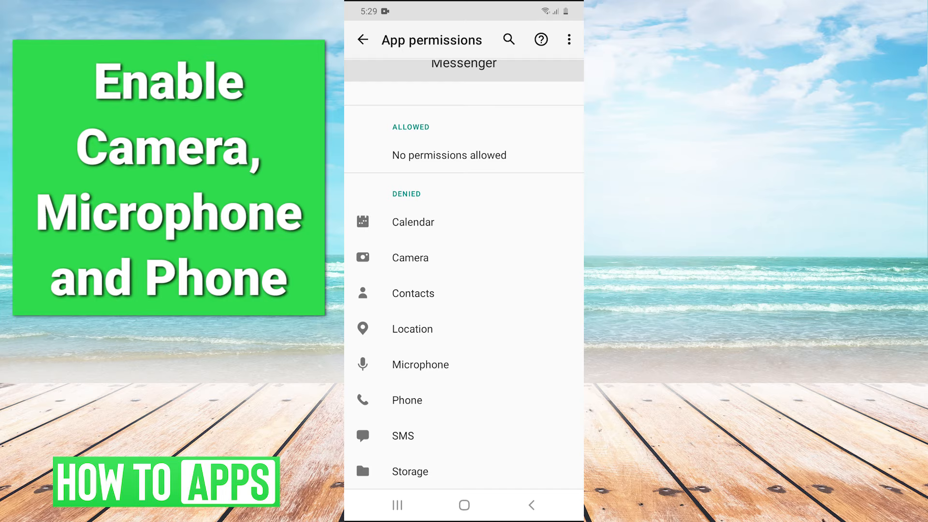
click(410, 257)
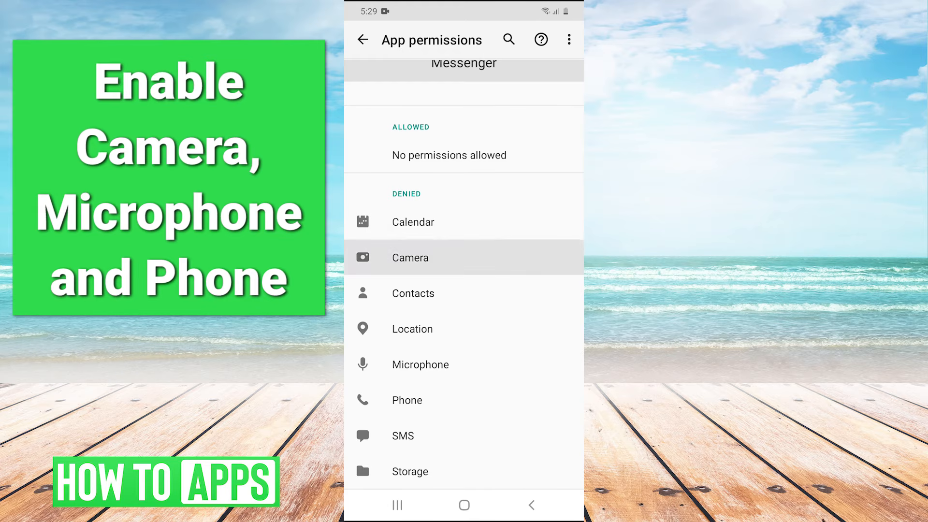
click(409, 257)
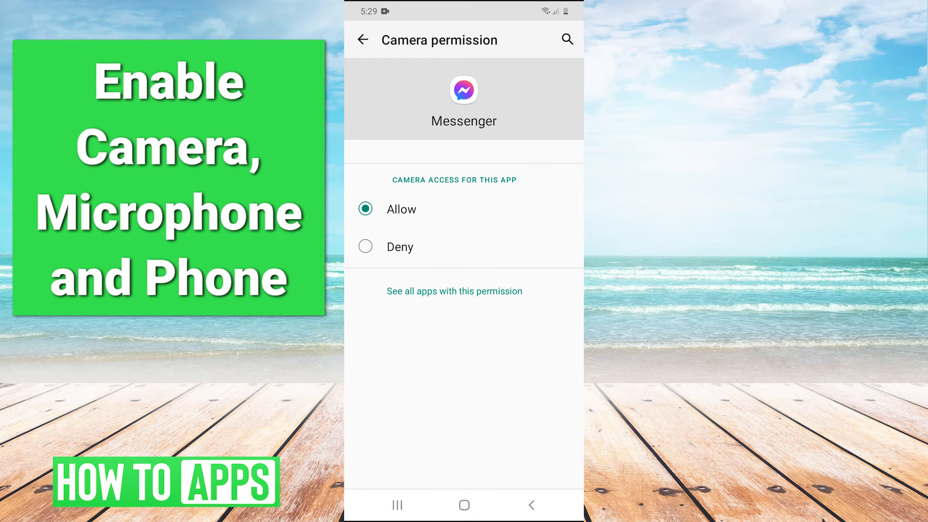
click(365, 40)
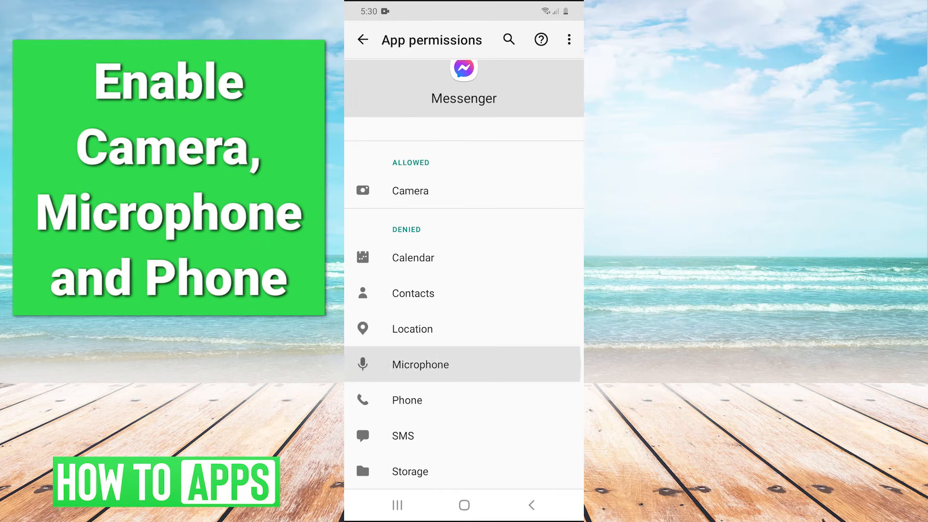
Set Messenger's Microphone access to Allow
click(420, 365)
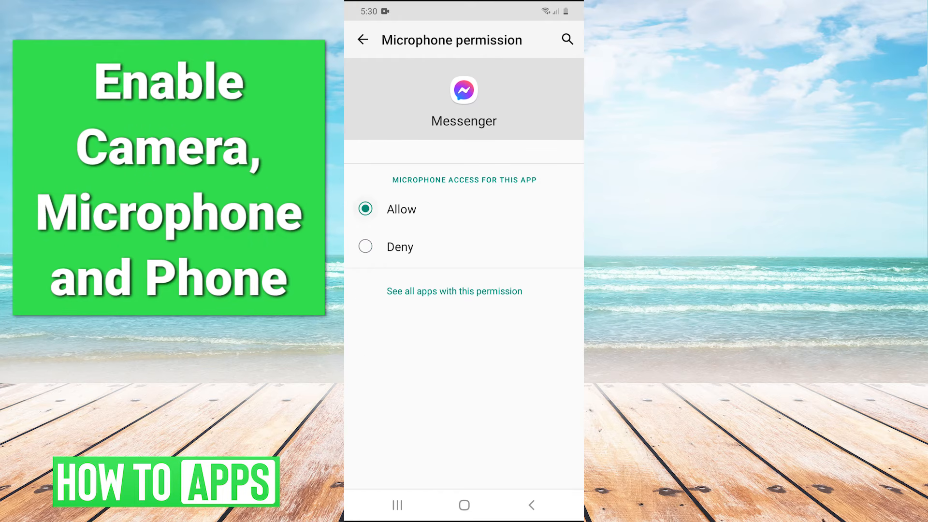
click(364, 39)
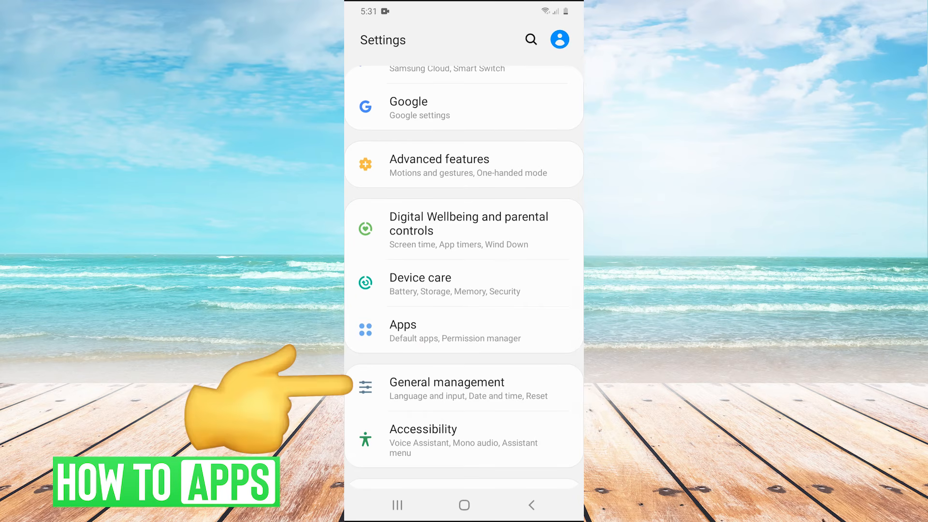
Reach the Reset options through General management in Settings
click(446, 389)
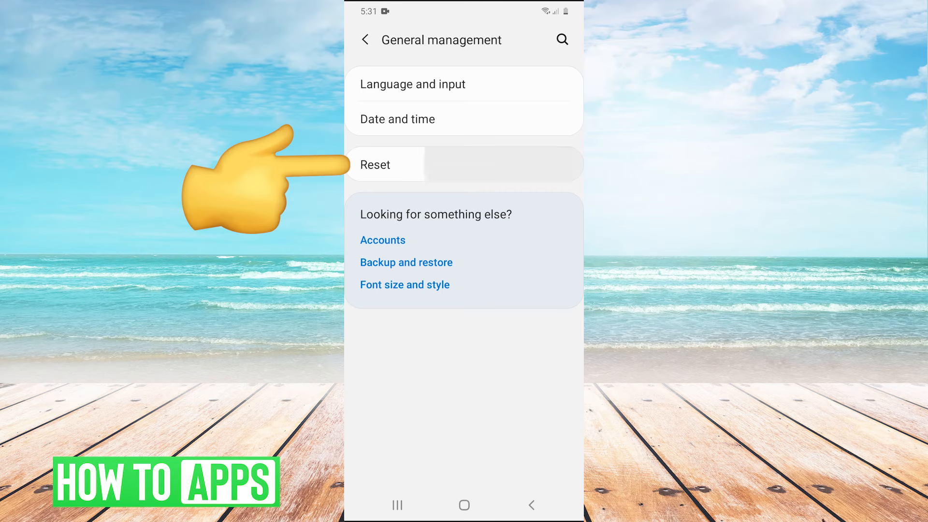
click(375, 164)
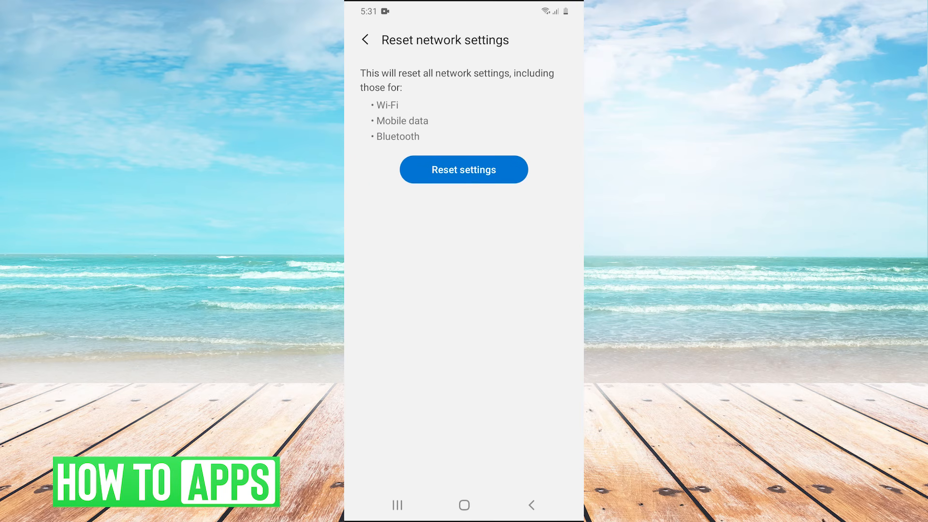
click(464, 169)
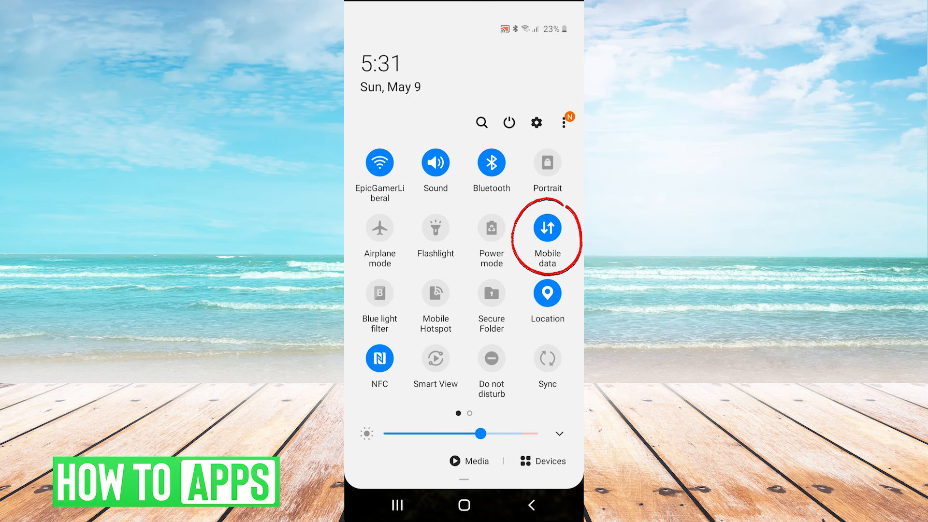
Switch Mobile data off and back on from the quick settings tile
click(546, 227)
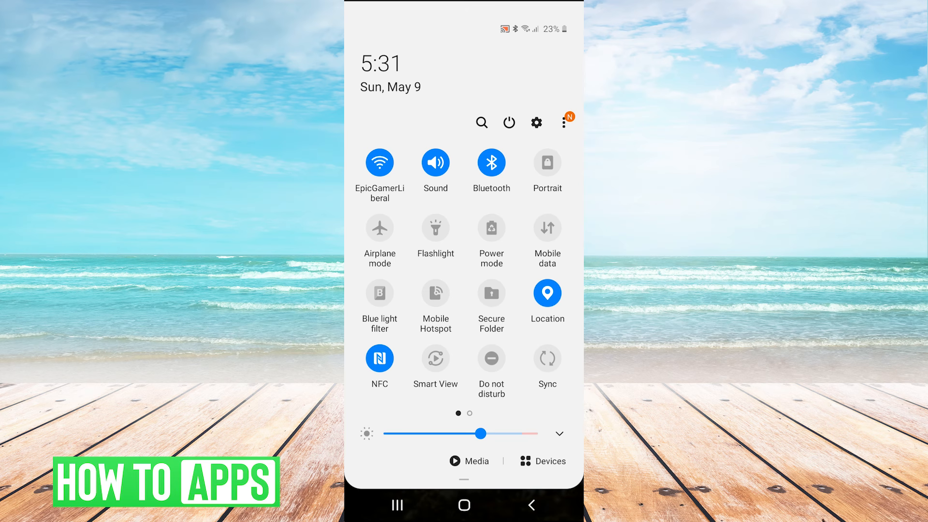
click(547, 229)
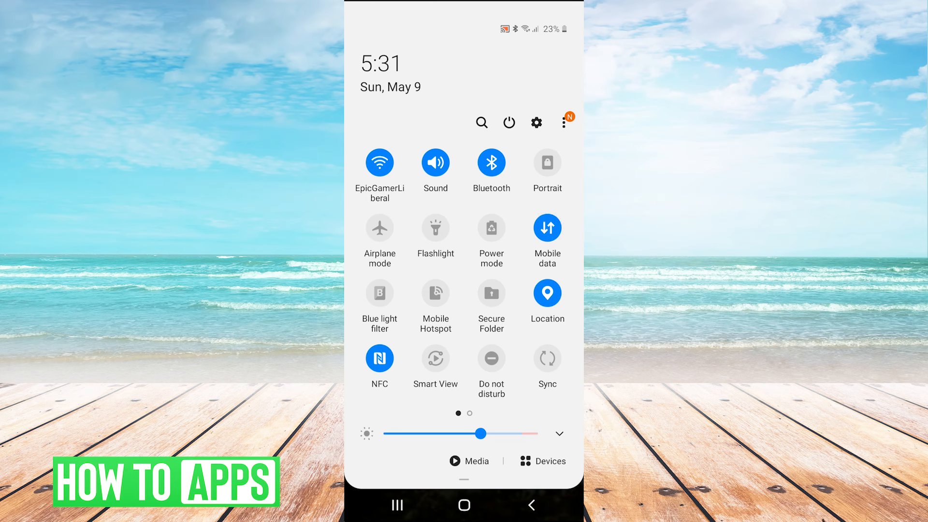